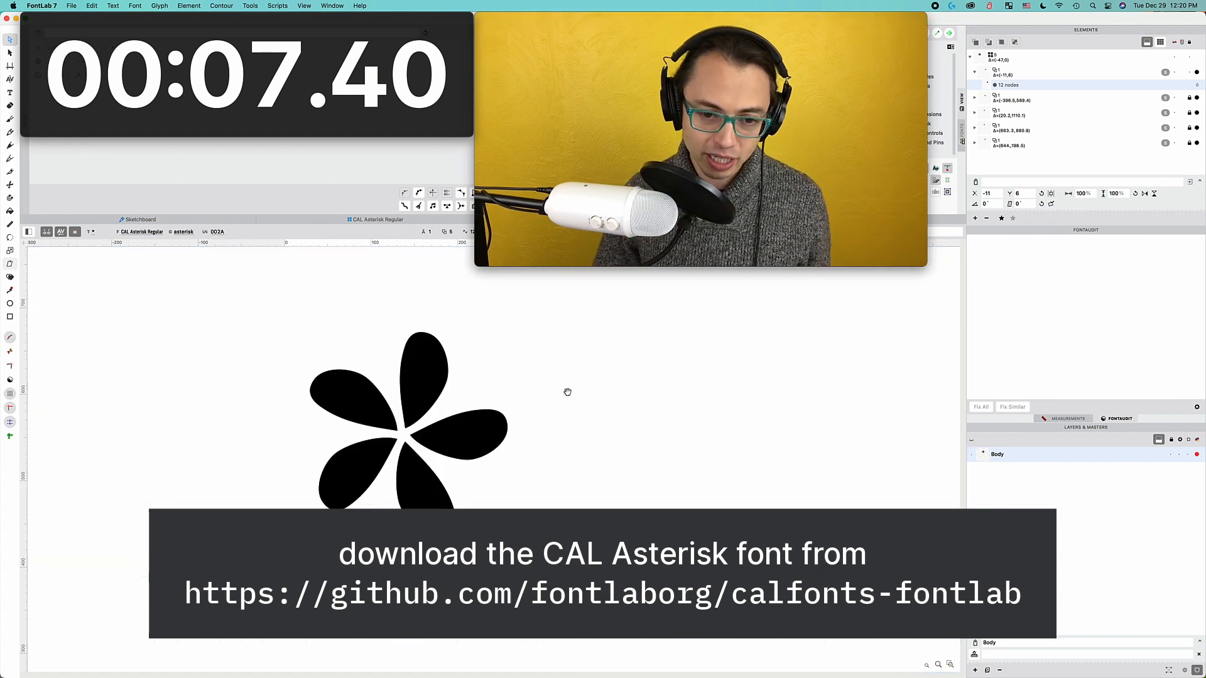
Select the master petal element, compare it with the 144° rotated copy, and return
click(470, 431)
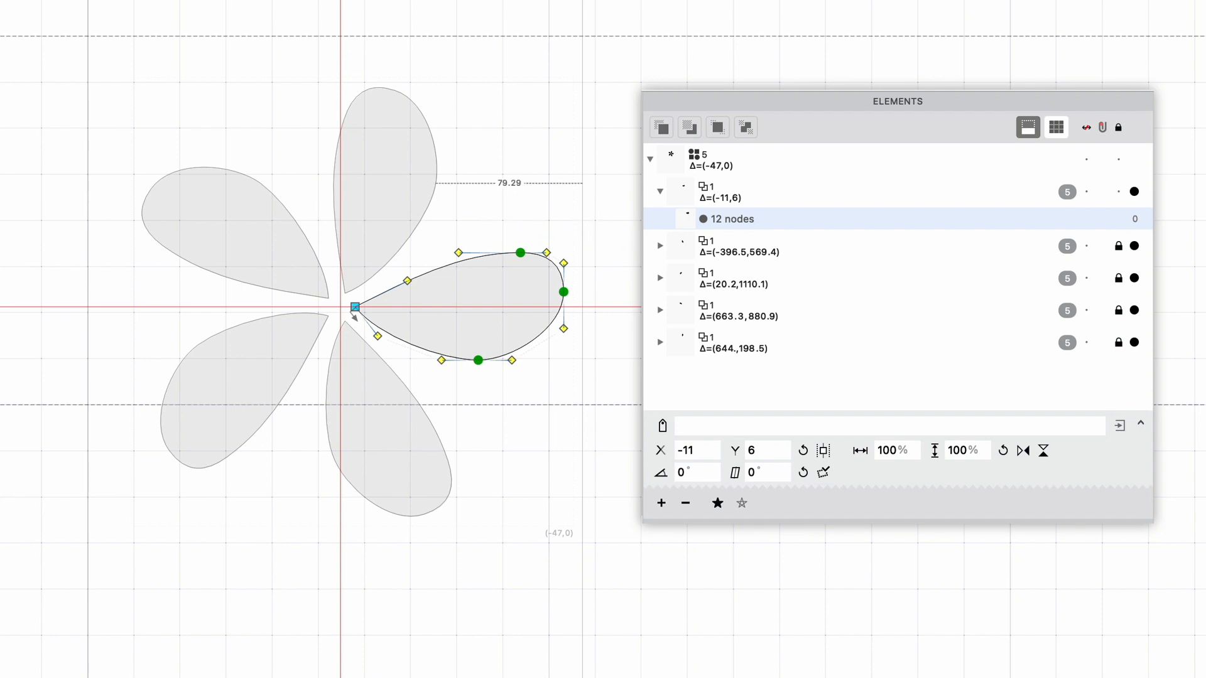
mouse_move(698, 192)
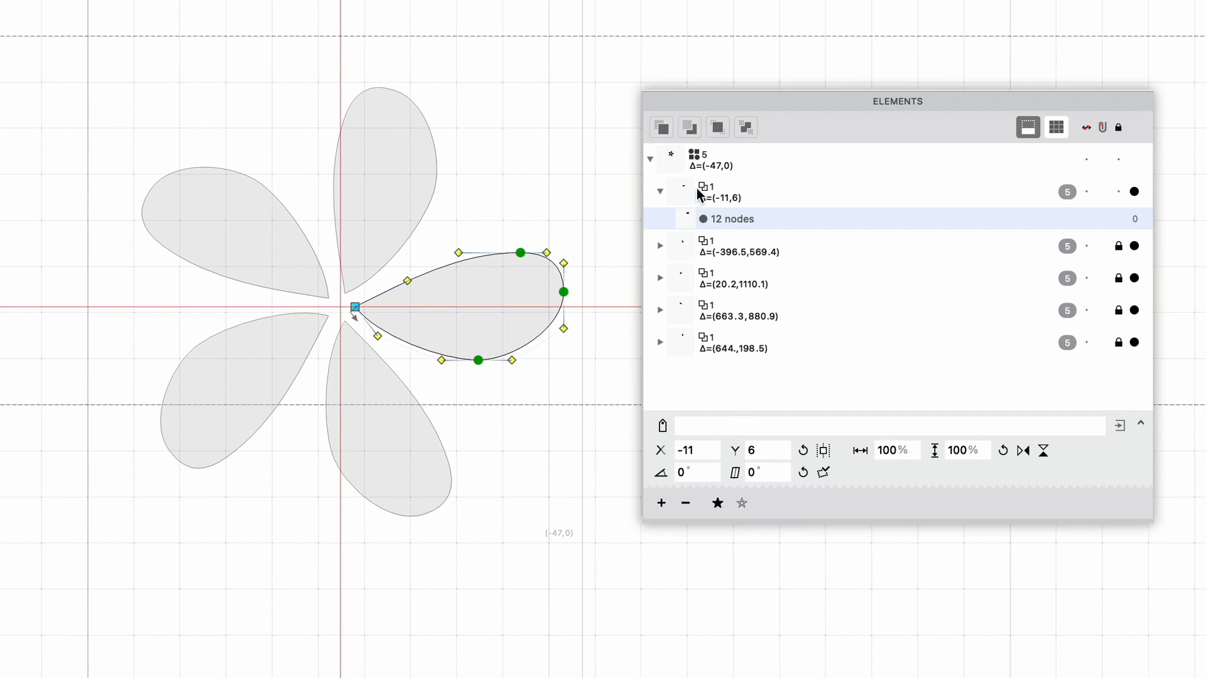
click(719, 191)
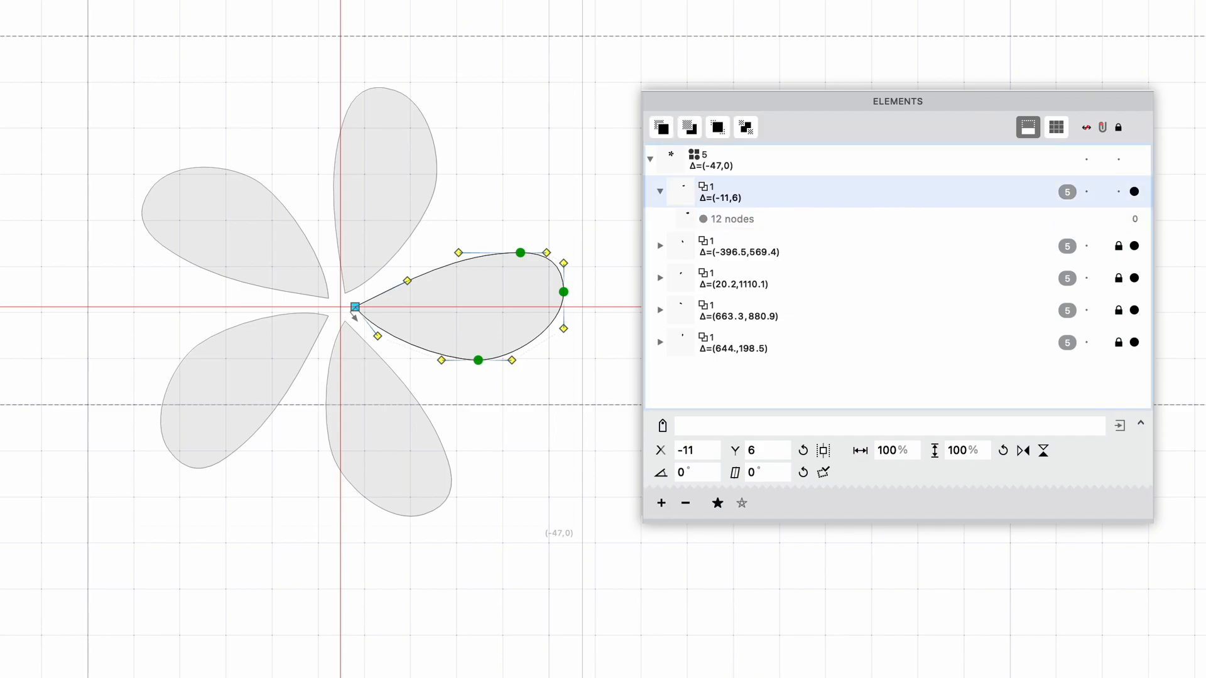
mouse_move(263, 89)
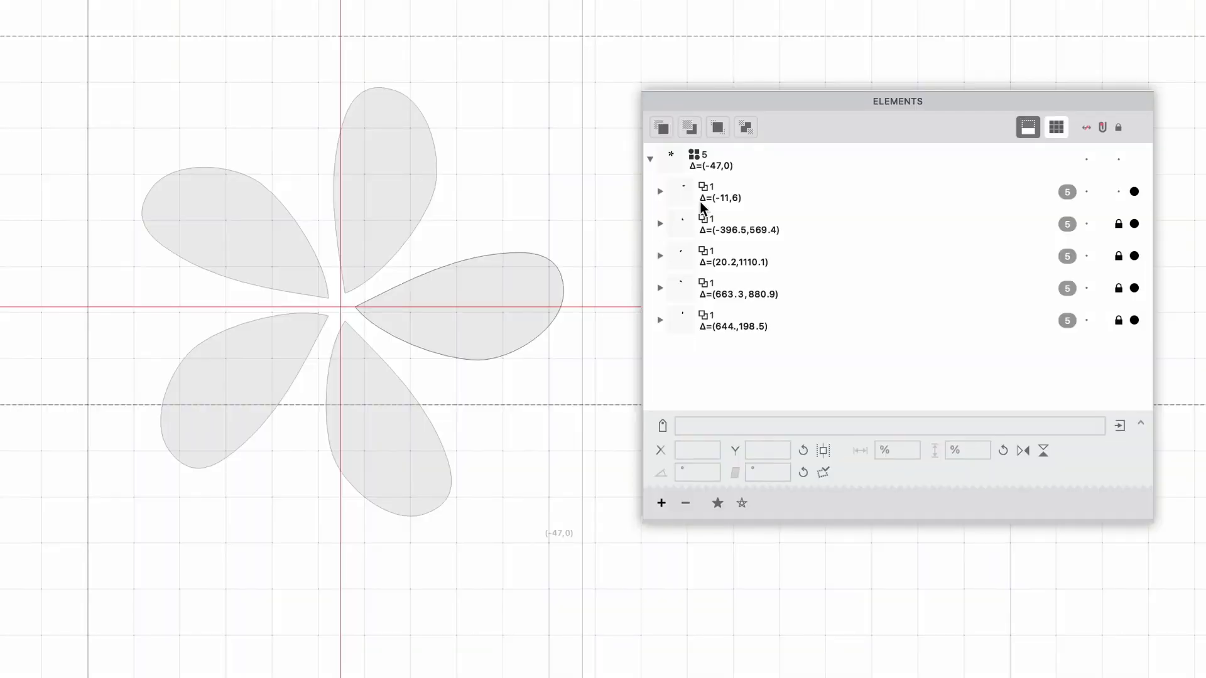
click(719, 192)
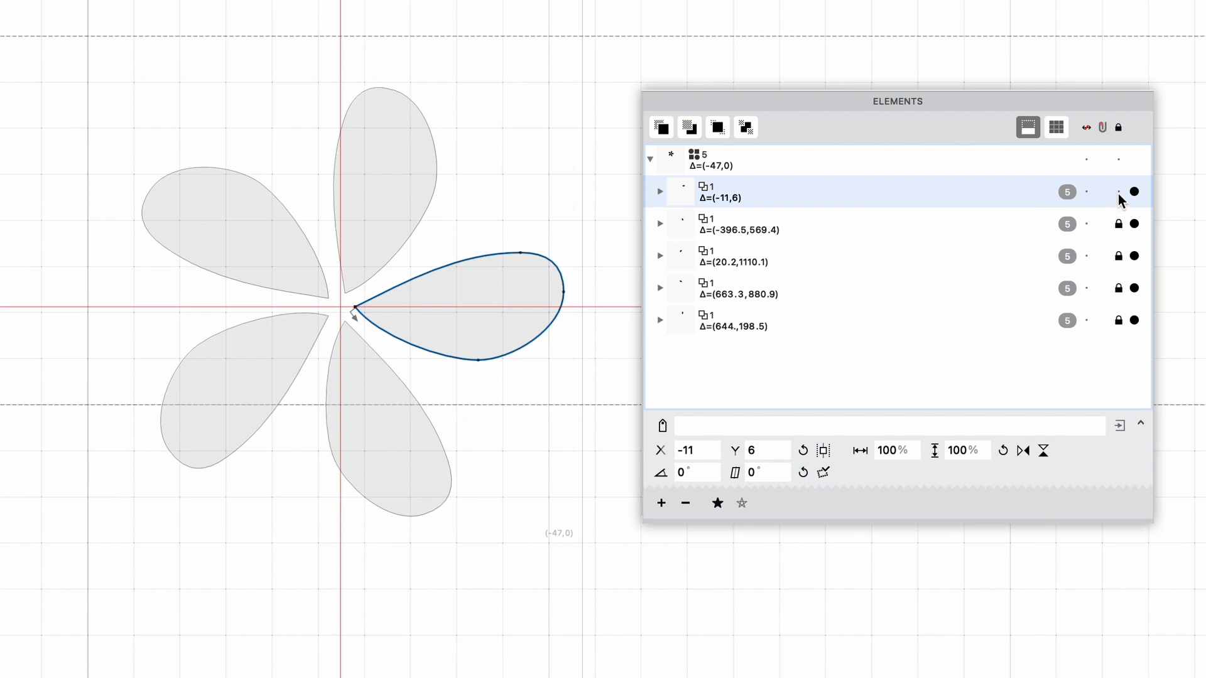
mouse_move(1124, 208)
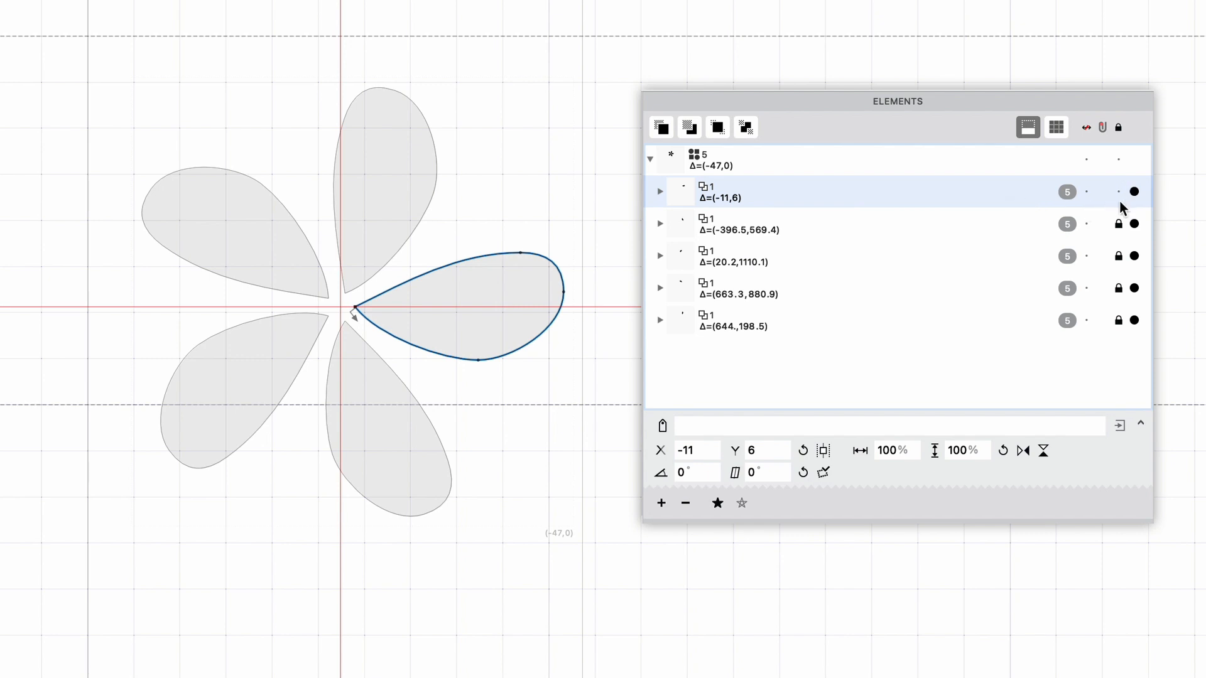
mouse_move(1111, 208)
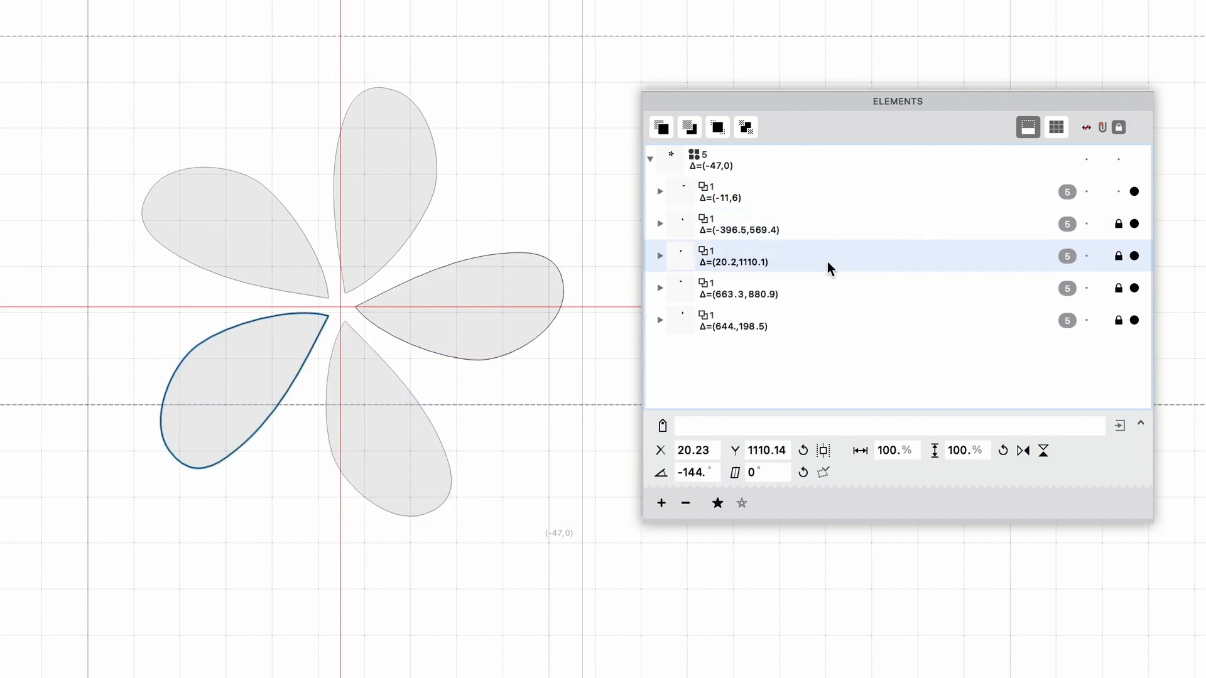
click(769, 288)
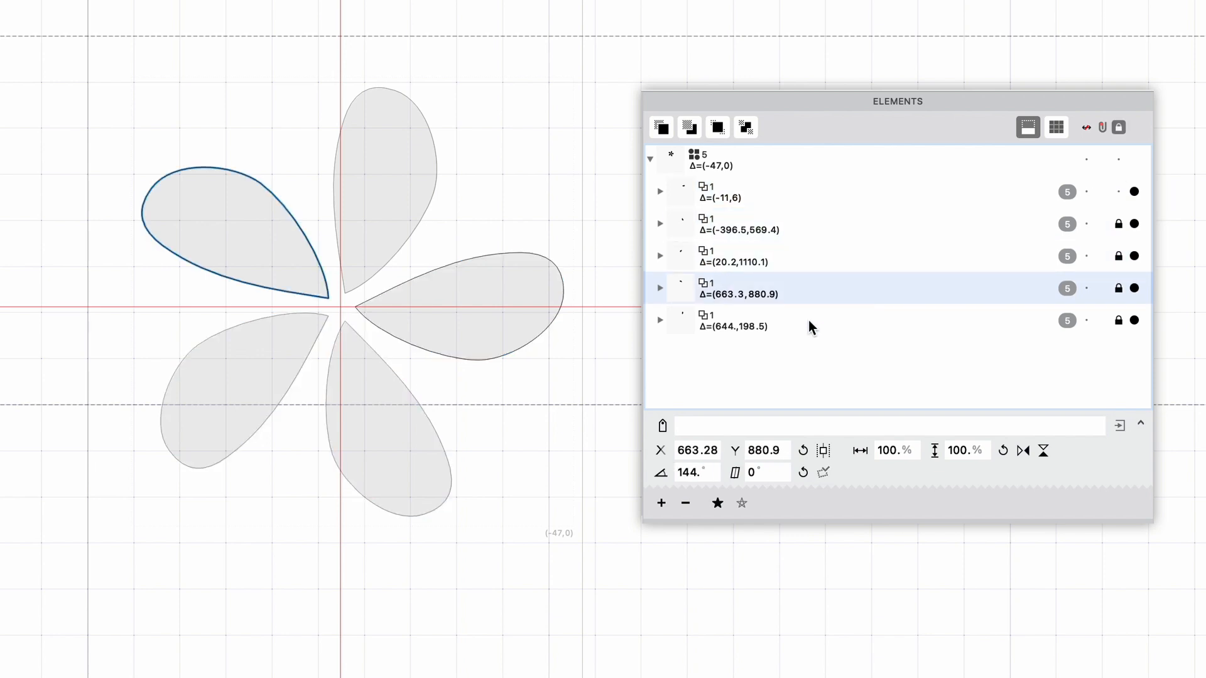
click(731, 192)
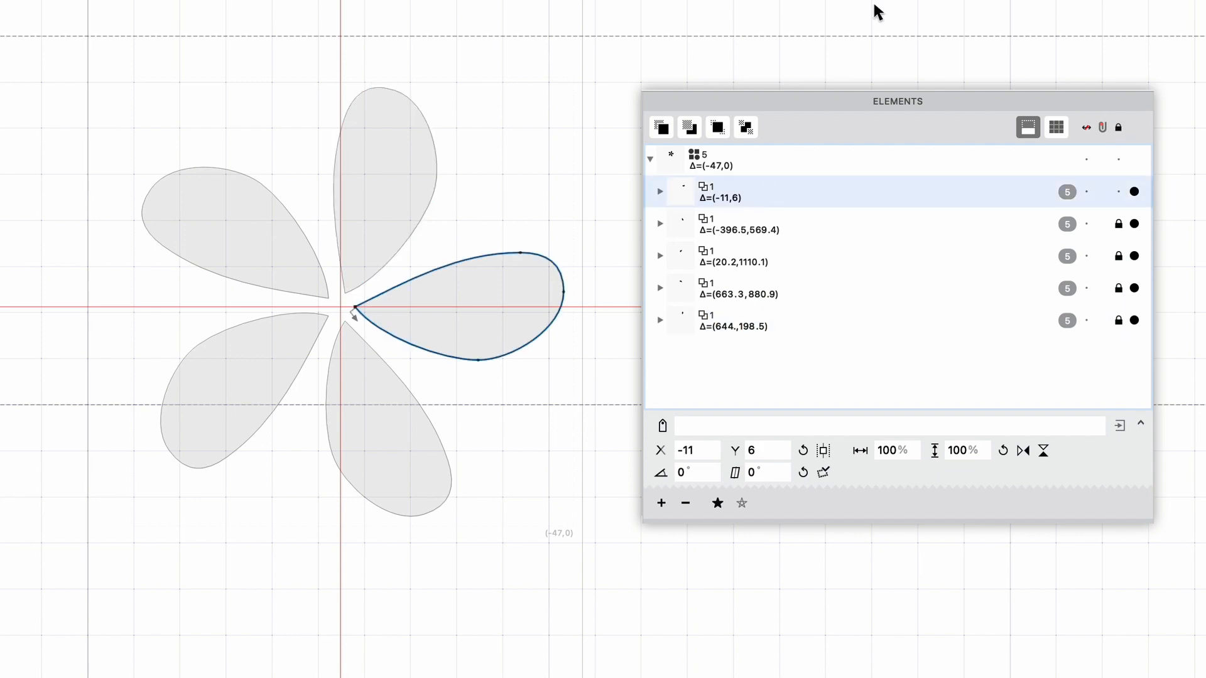
mouse_move(479, 299)
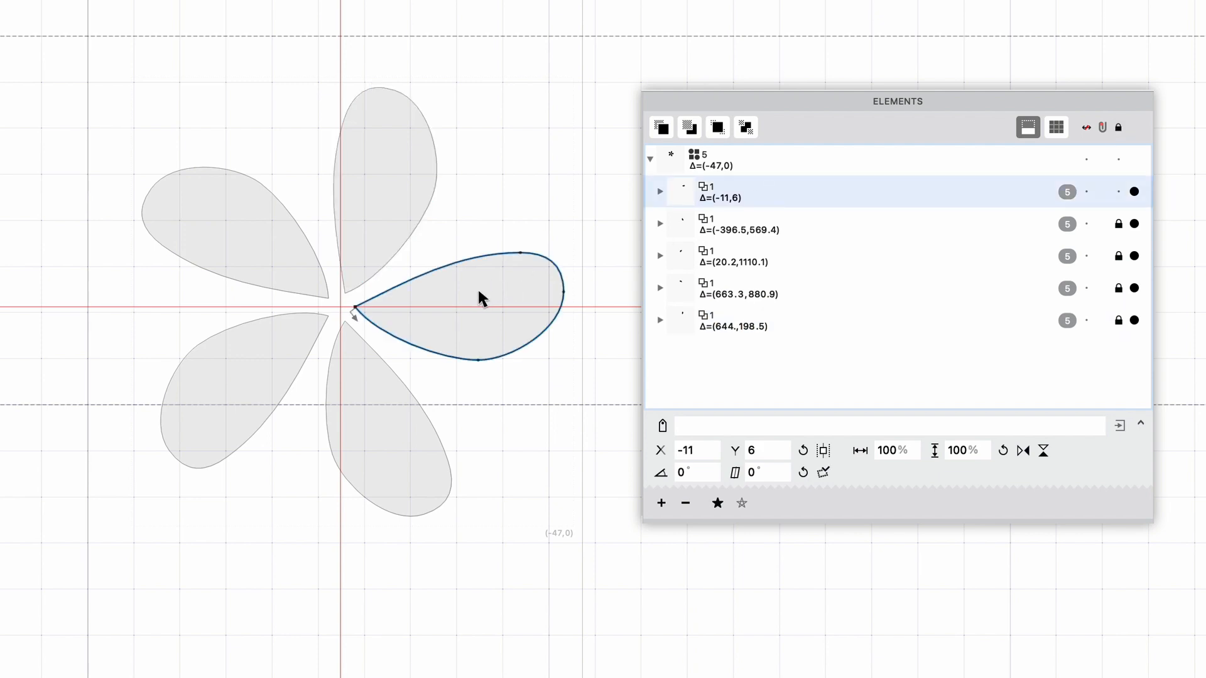
mouse_move(472, 317)
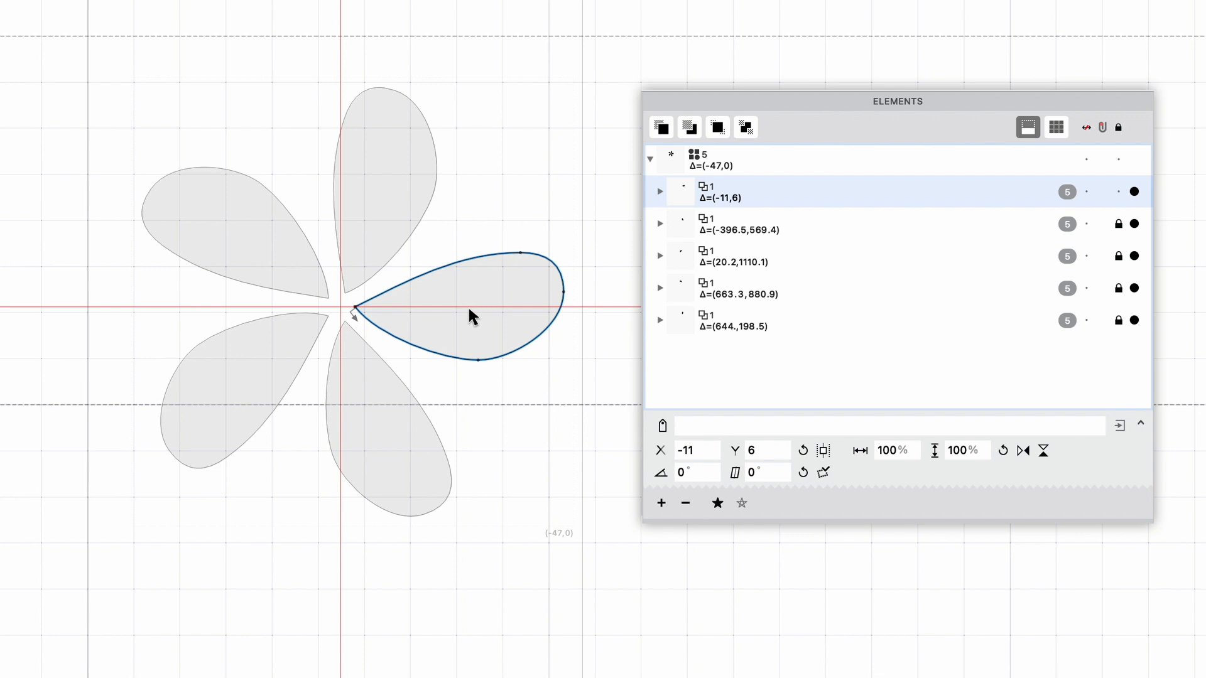
mouse_move(512, 320)
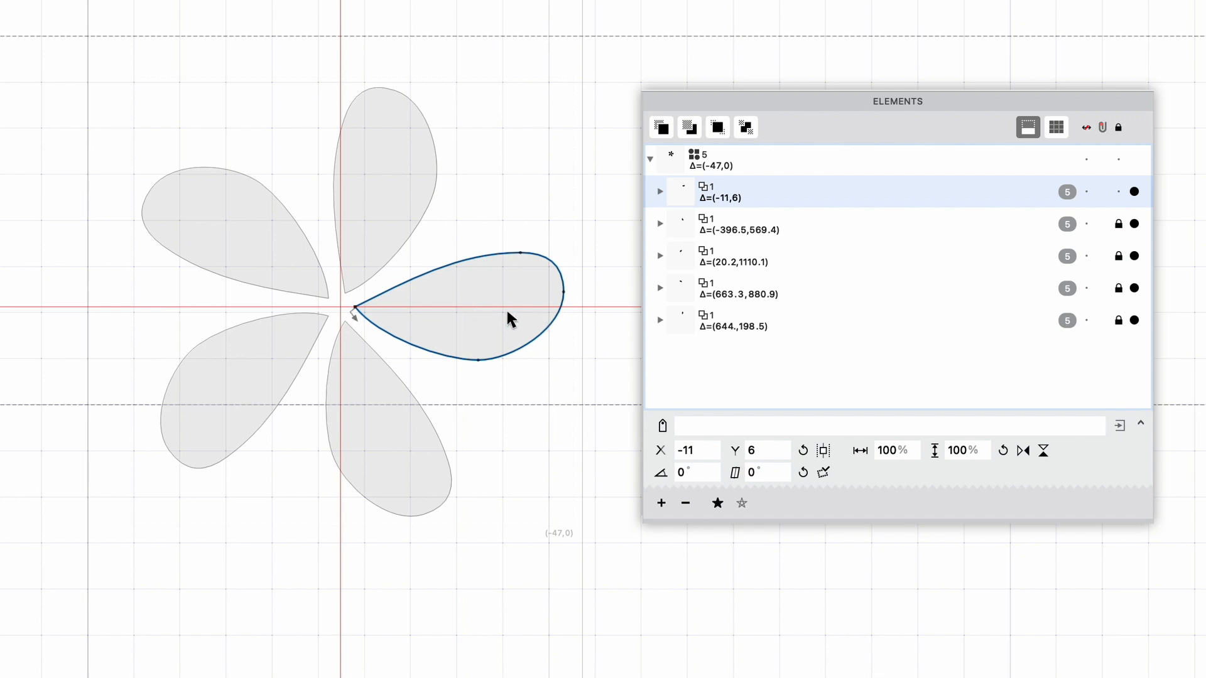
mouse_move(565, 327)
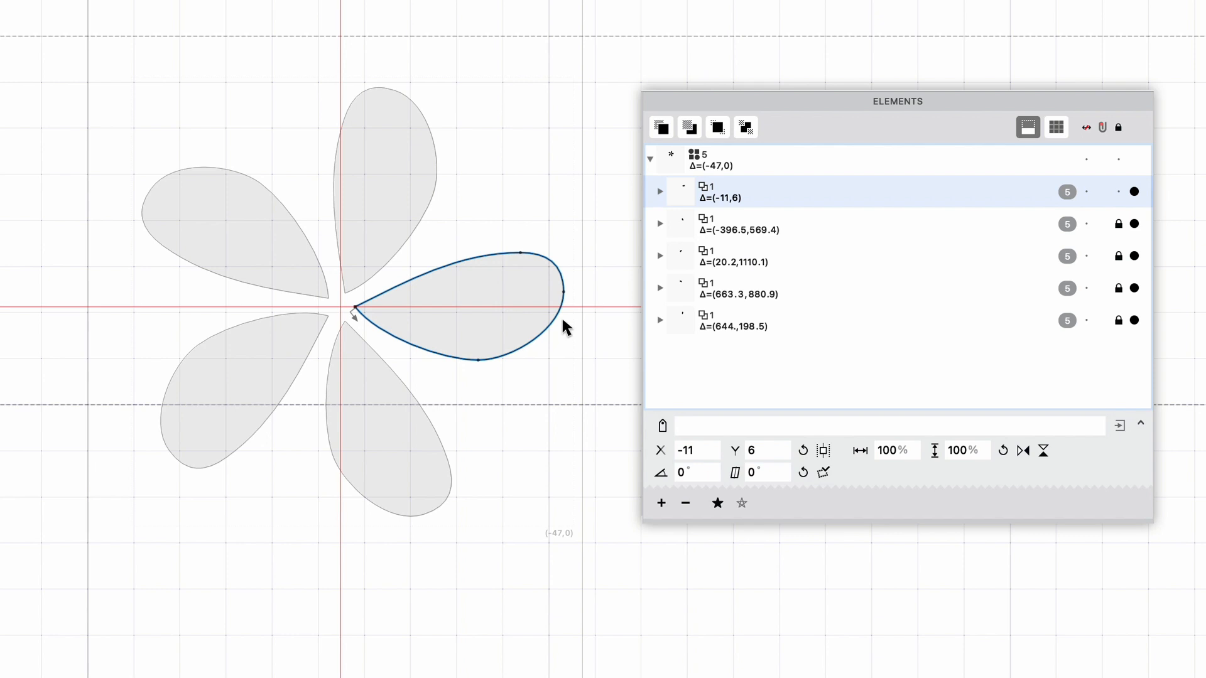
mouse_move(555, 315)
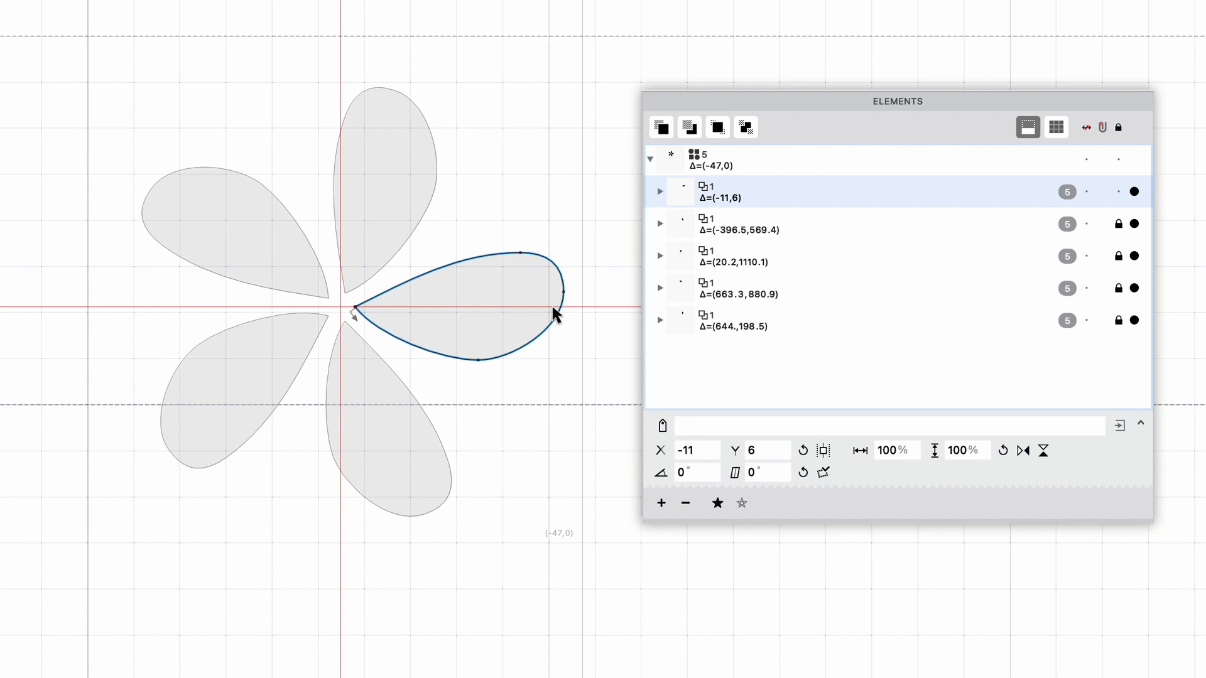
mouse_move(362, 169)
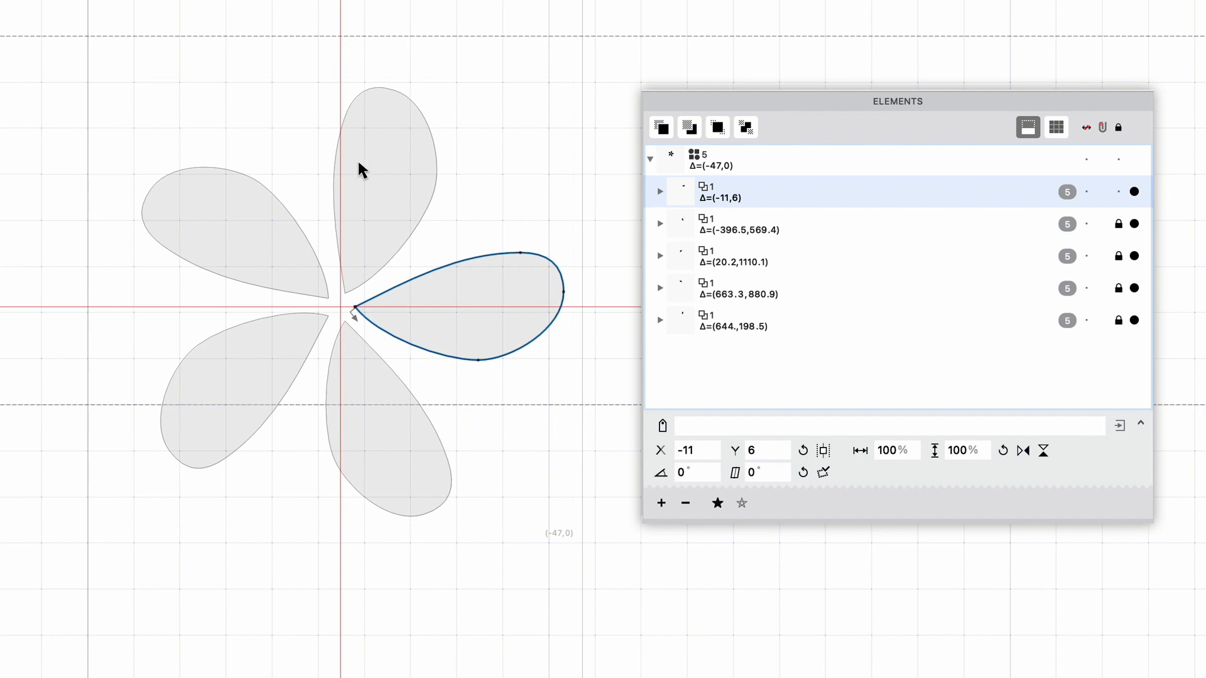
mouse_move(546, 317)
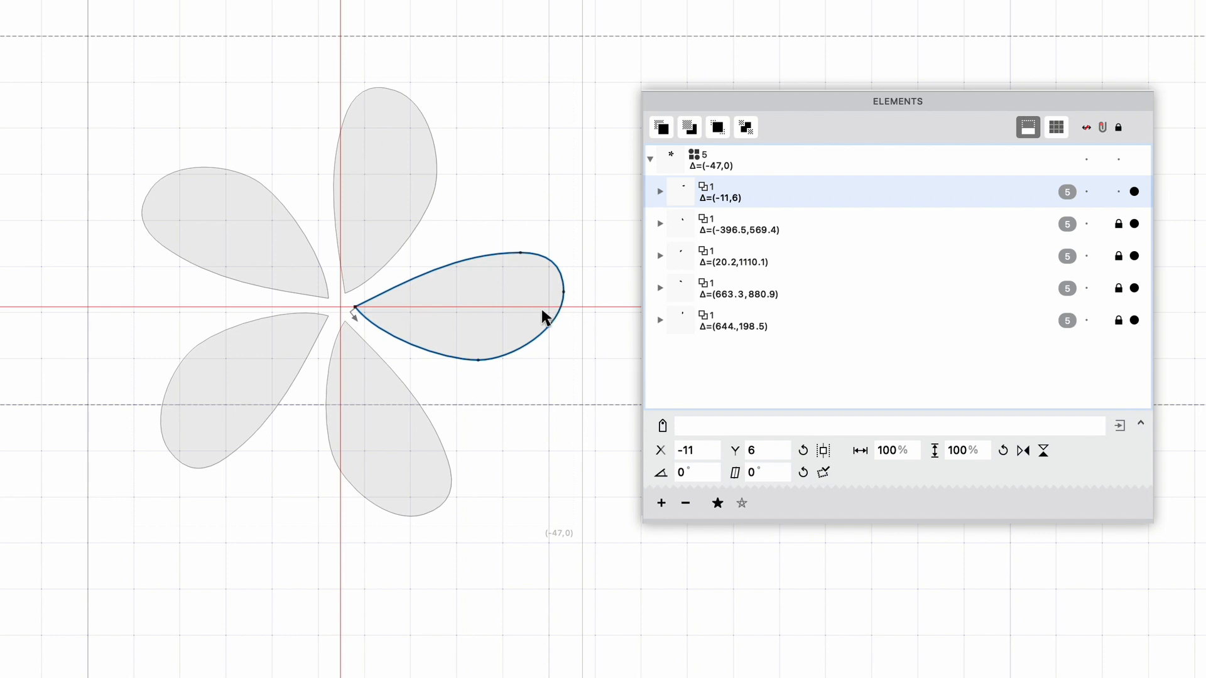
mouse_move(415, 333)
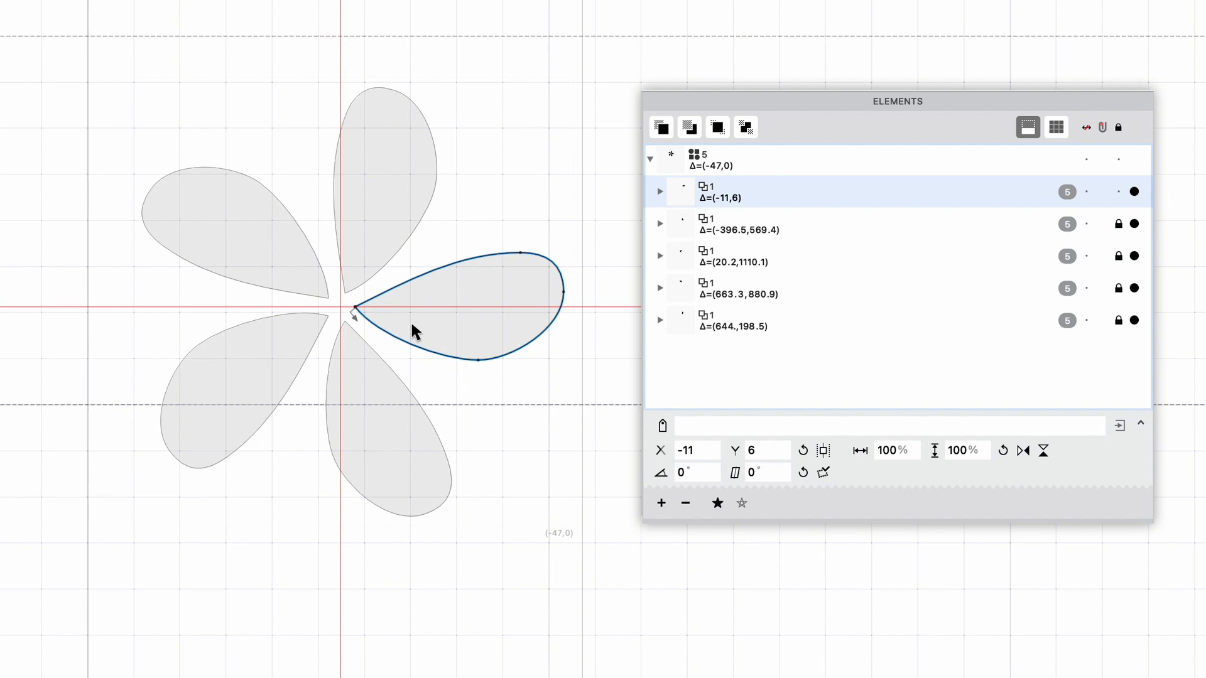
mouse_move(562, 314)
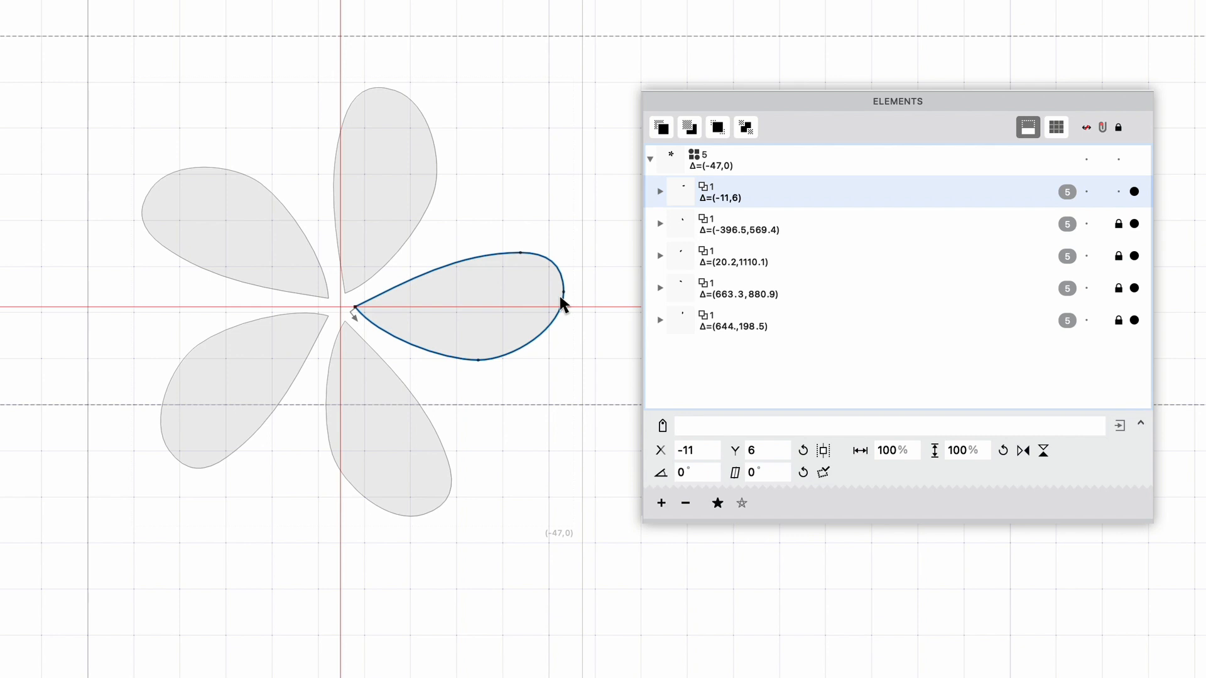
mouse_move(534, 301)
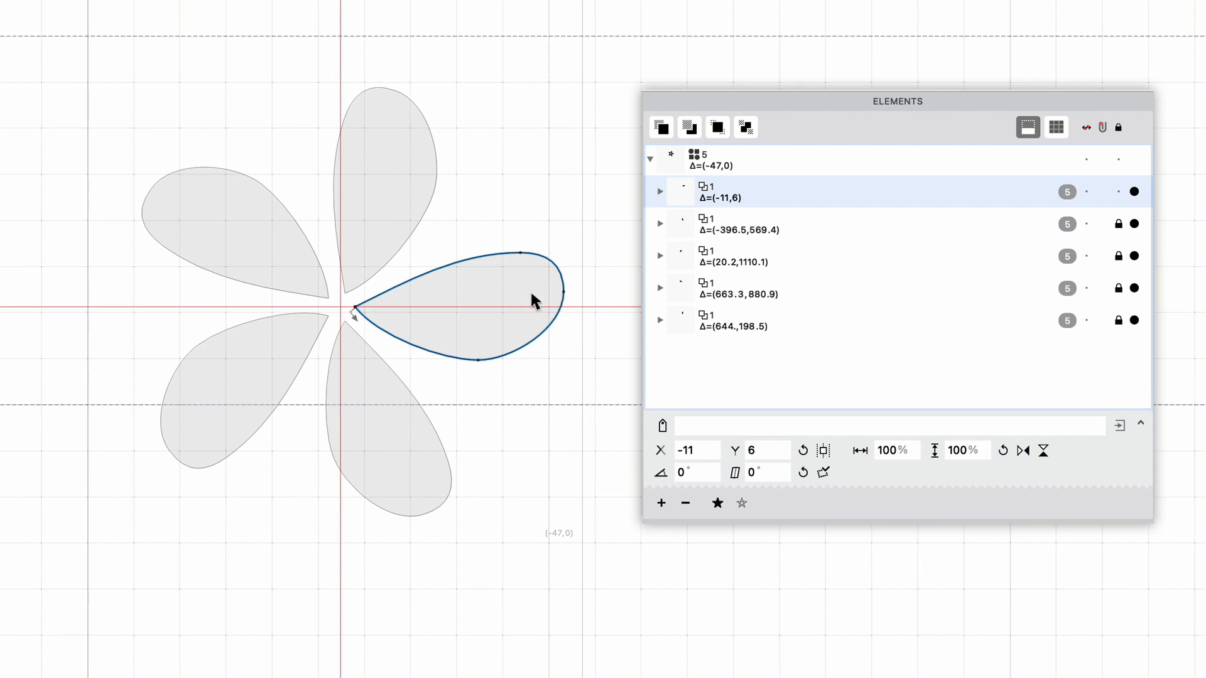
Edit the master petal's nodes, check each copy's rotation, and select the right spoke's inner point
click(513, 267)
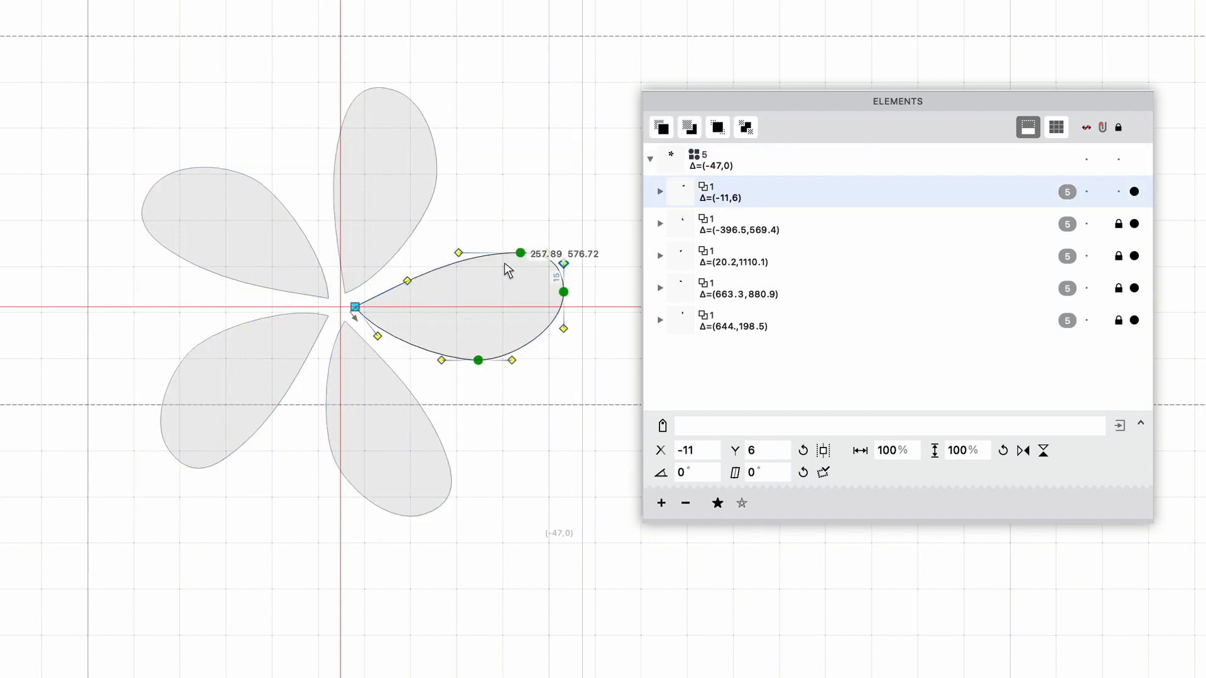
mouse_move(345, 322)
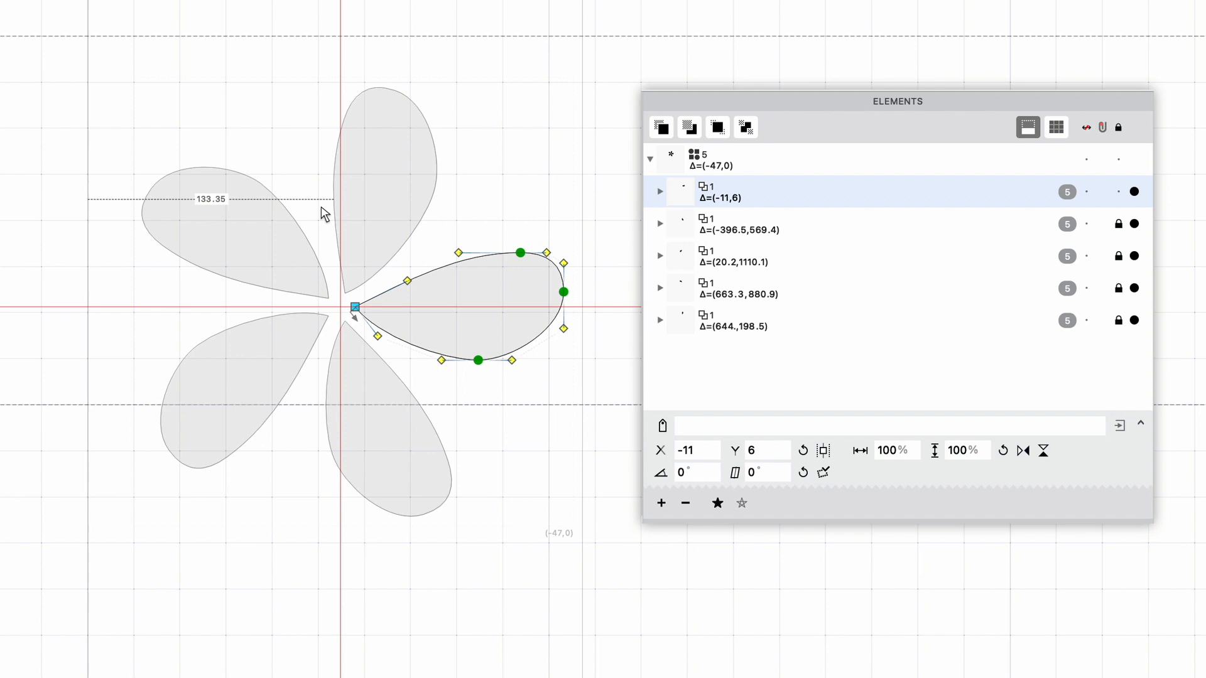
click(660, 191)
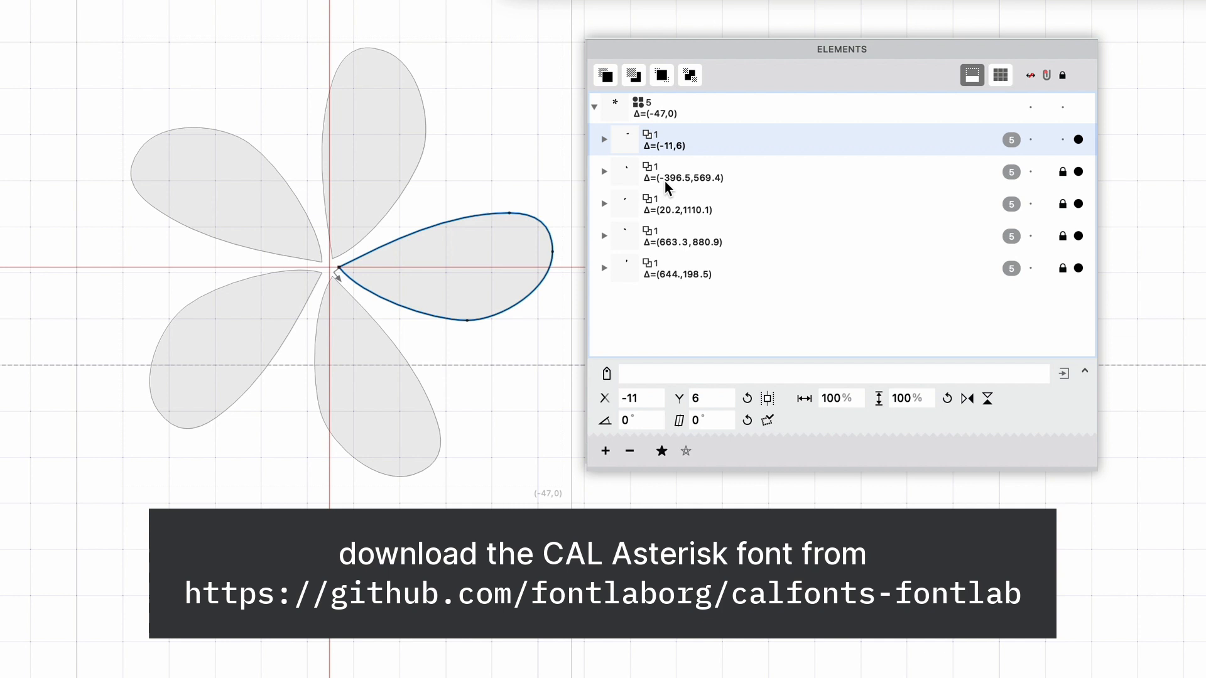
mouse_move(654, 423)
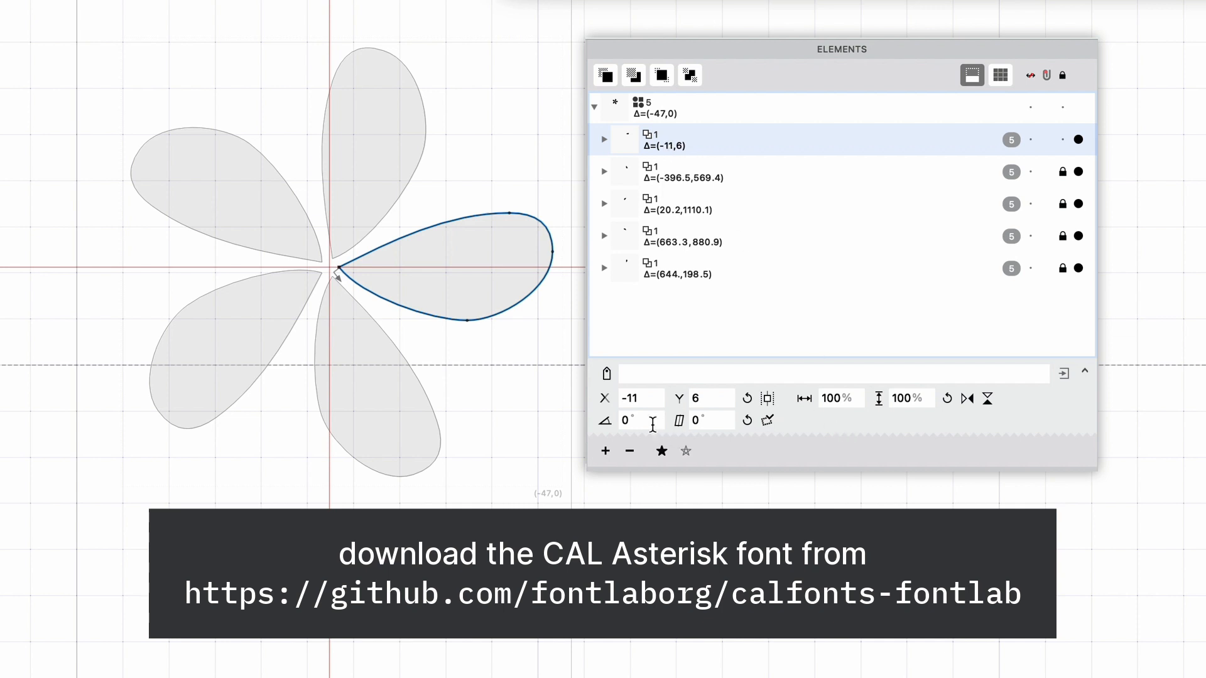
mouse_move(631, 420)
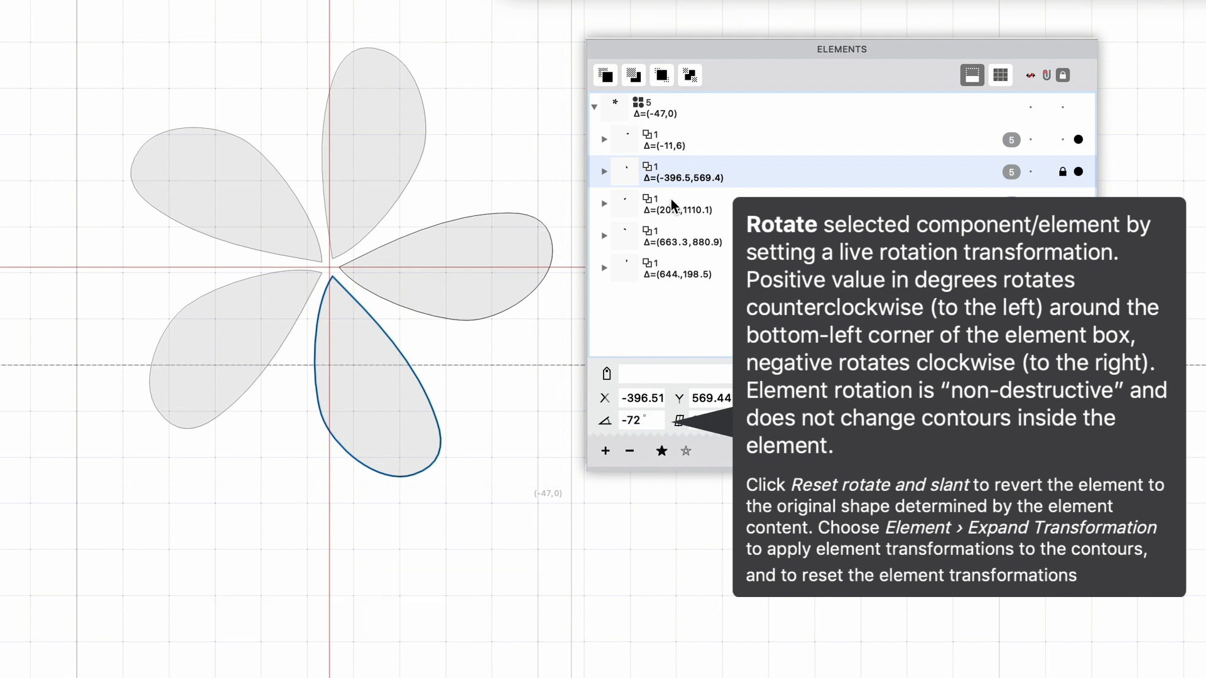
click(677, 203)
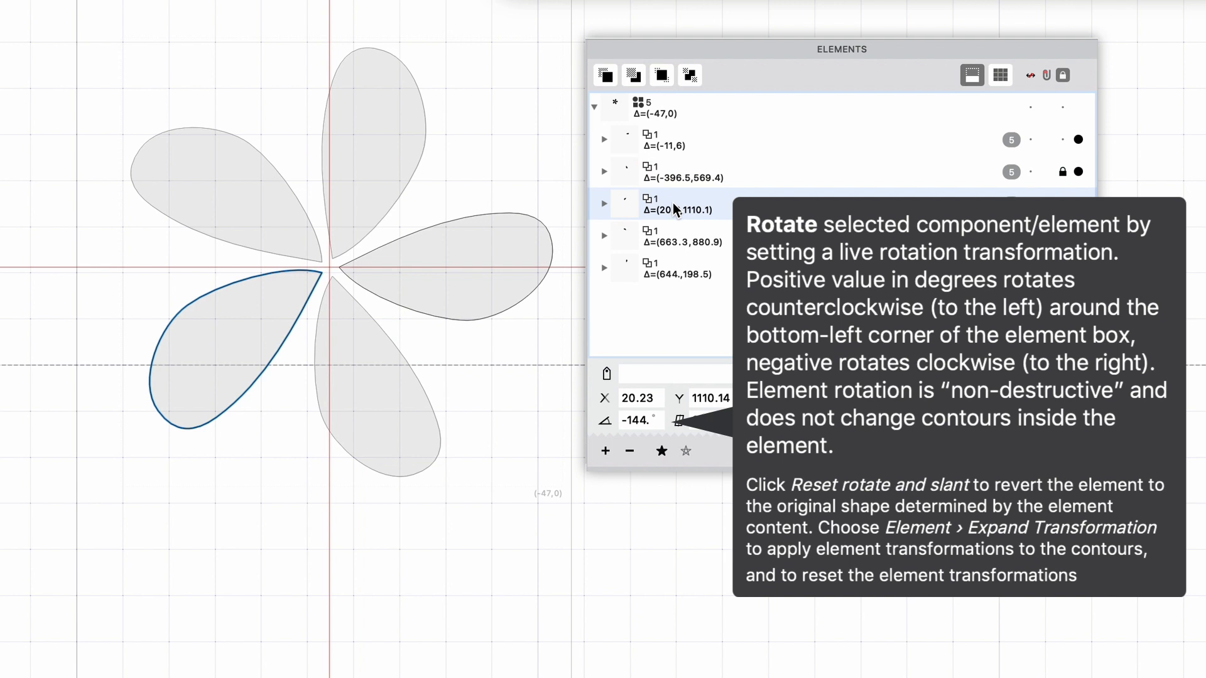
mouse_move(678, 232)
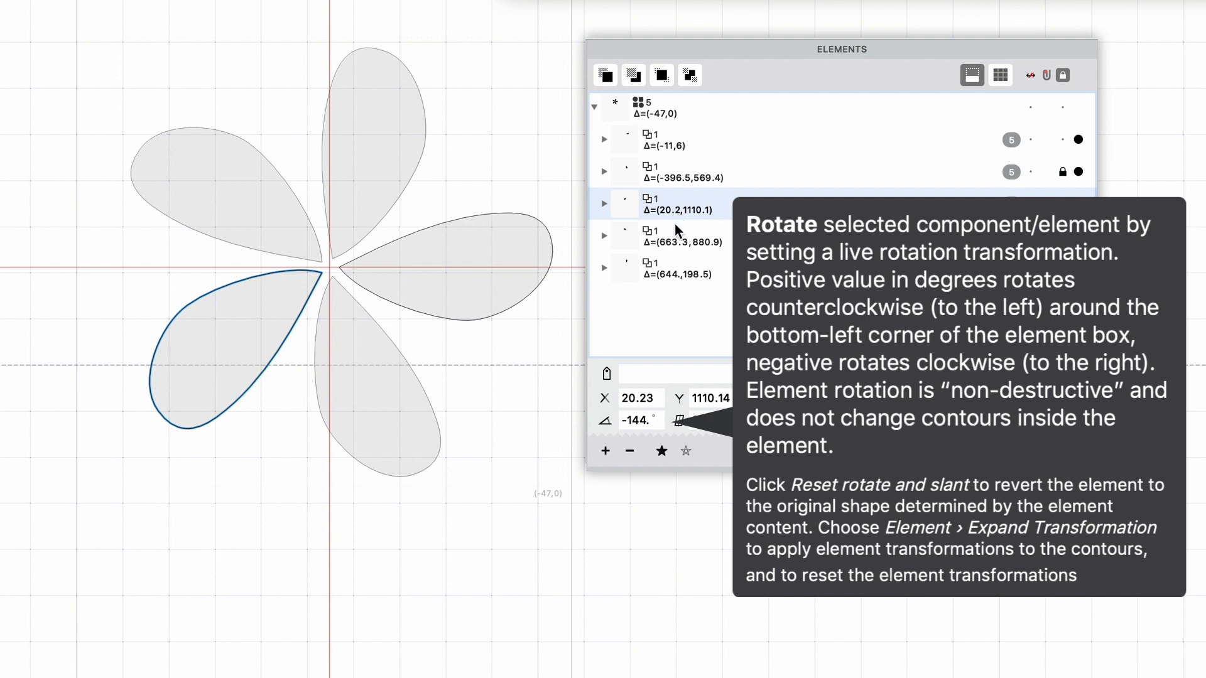
click(682, 240)
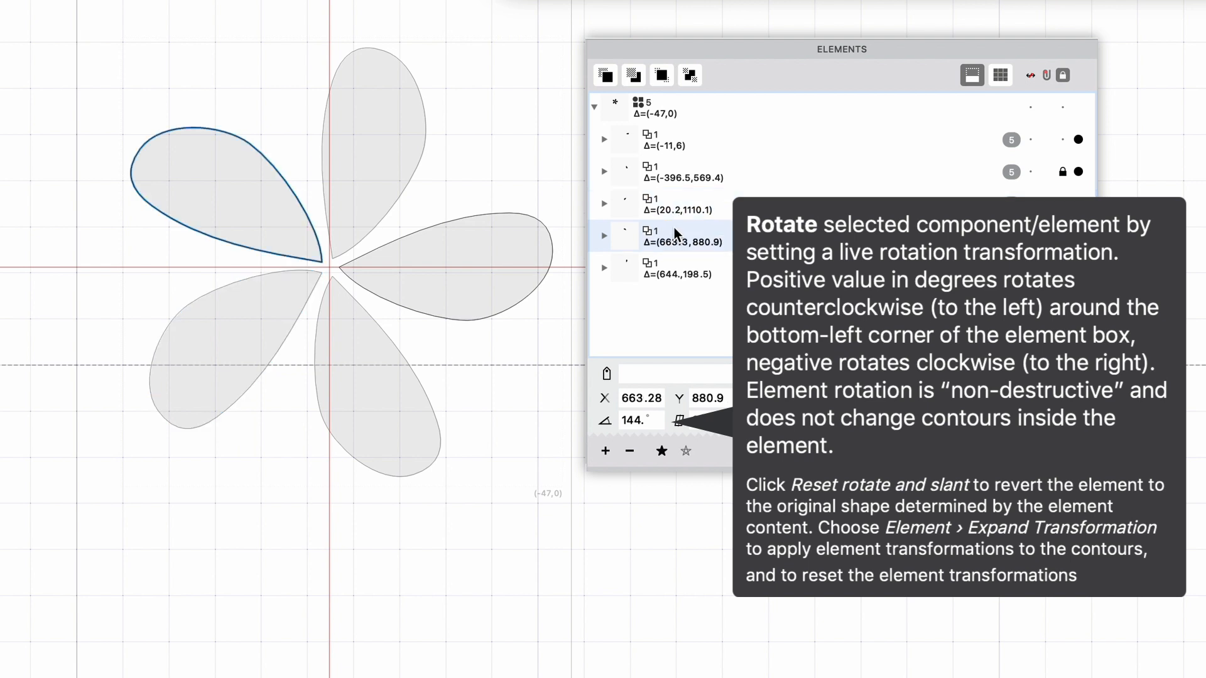
click(682, 268)
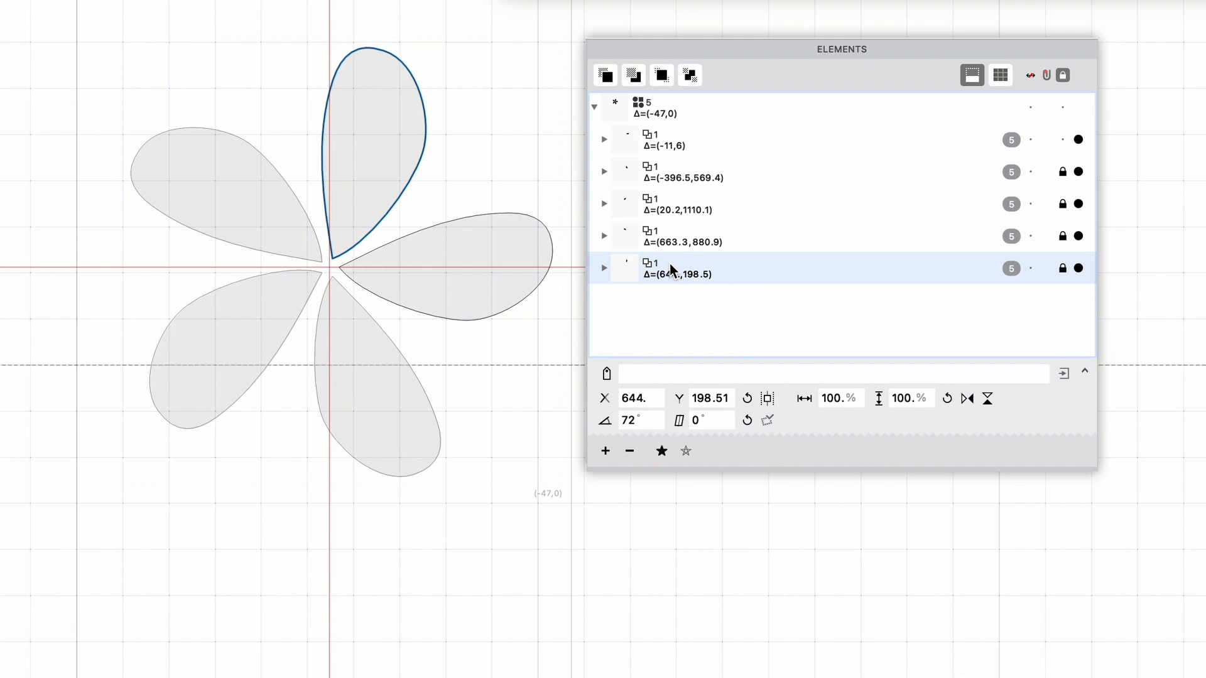
mouse_move(706, 357)
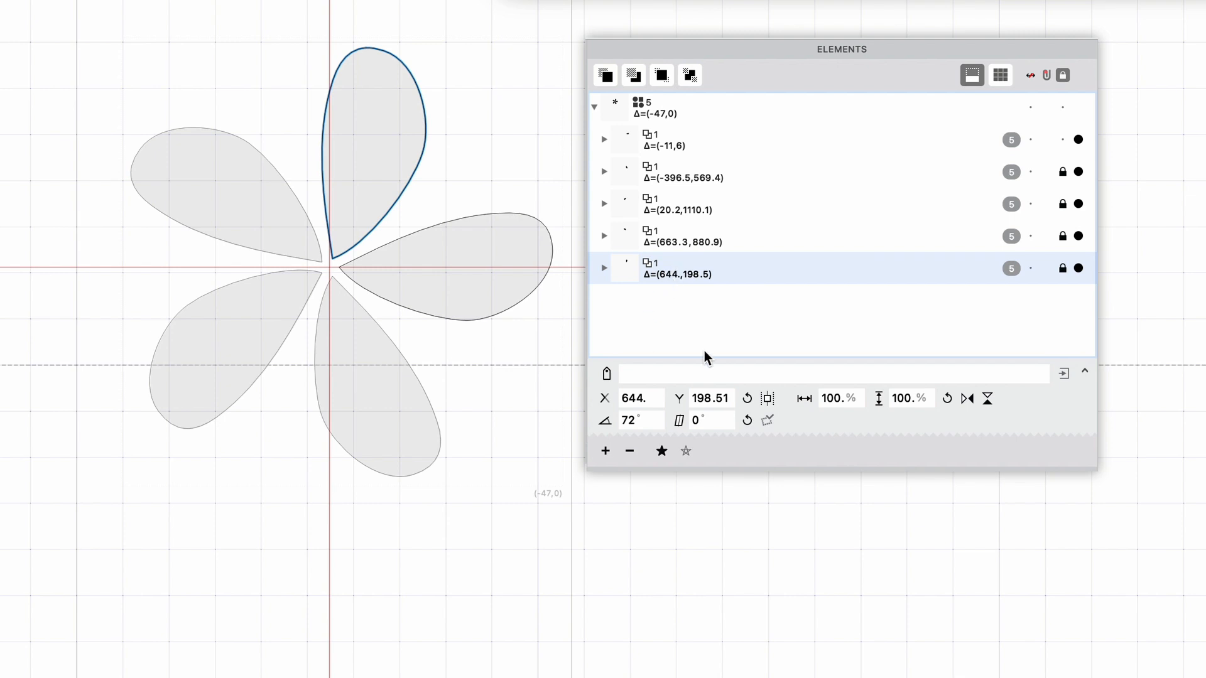
mouse_move(710, 398)
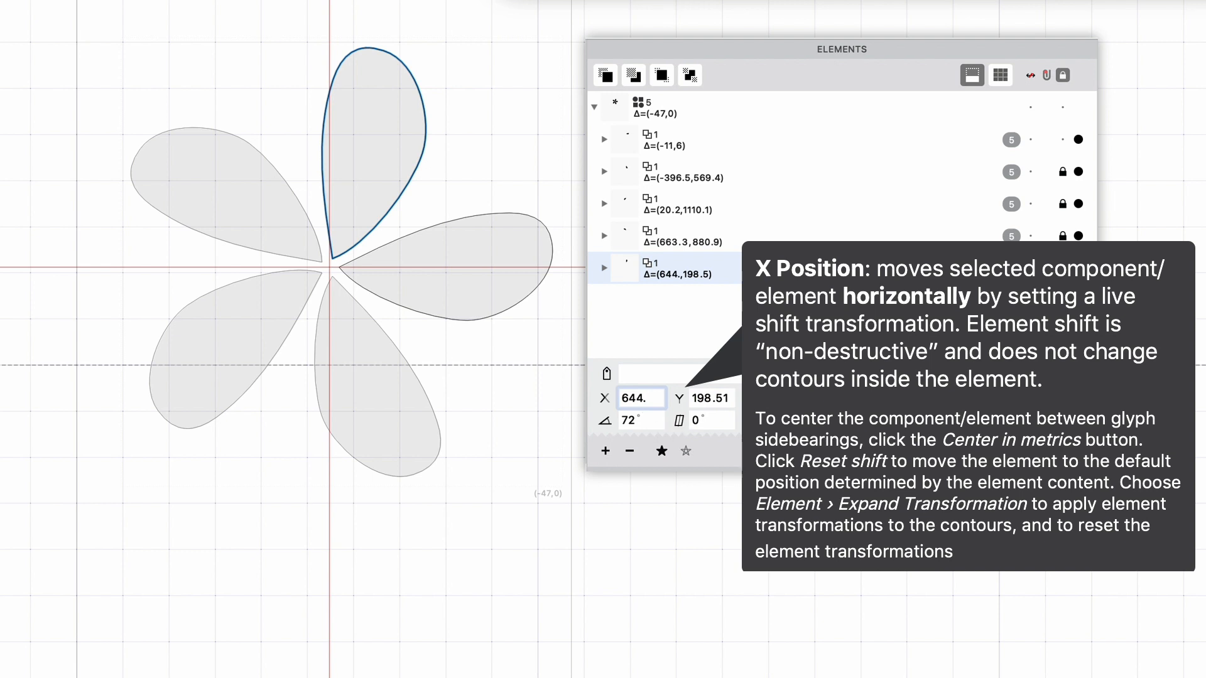
mouse_move(334, 278)
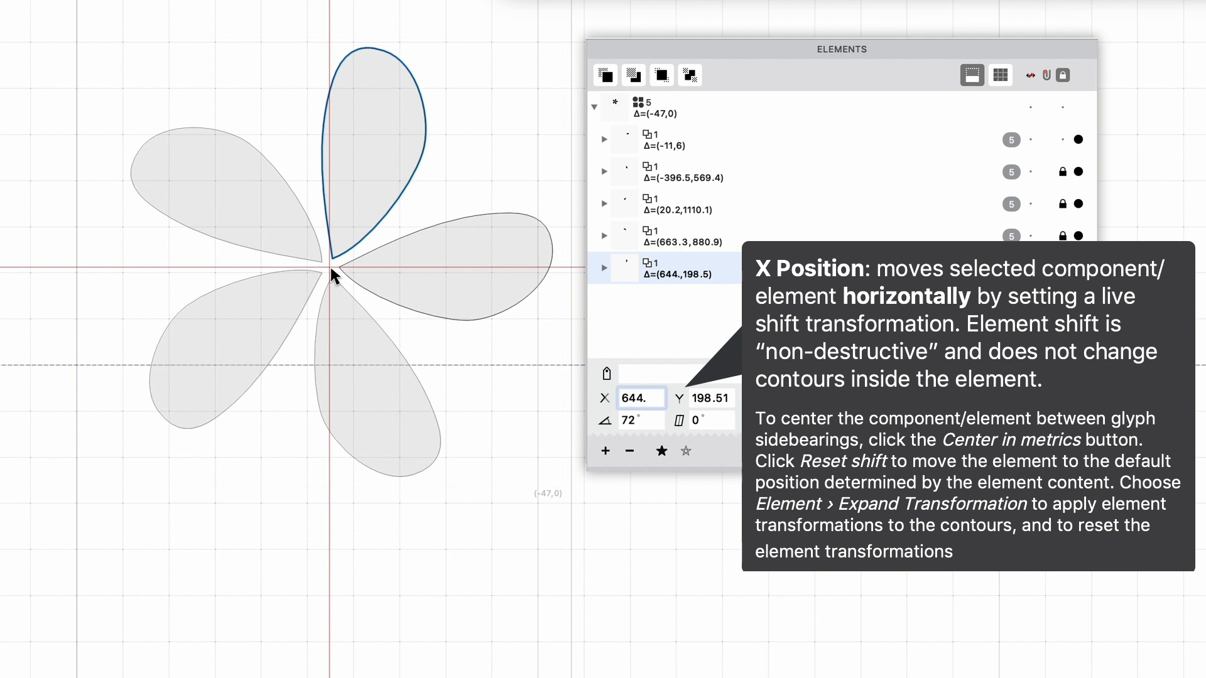
mouse_move(321, 292)
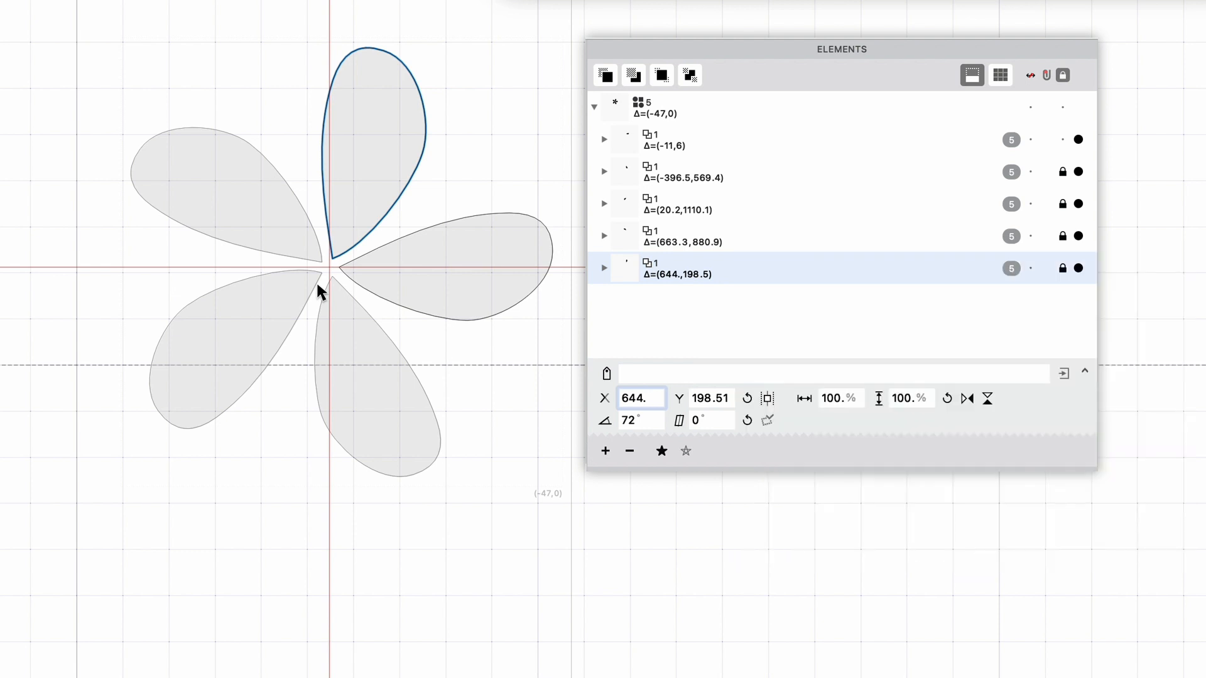
mouse_move(671, 352)
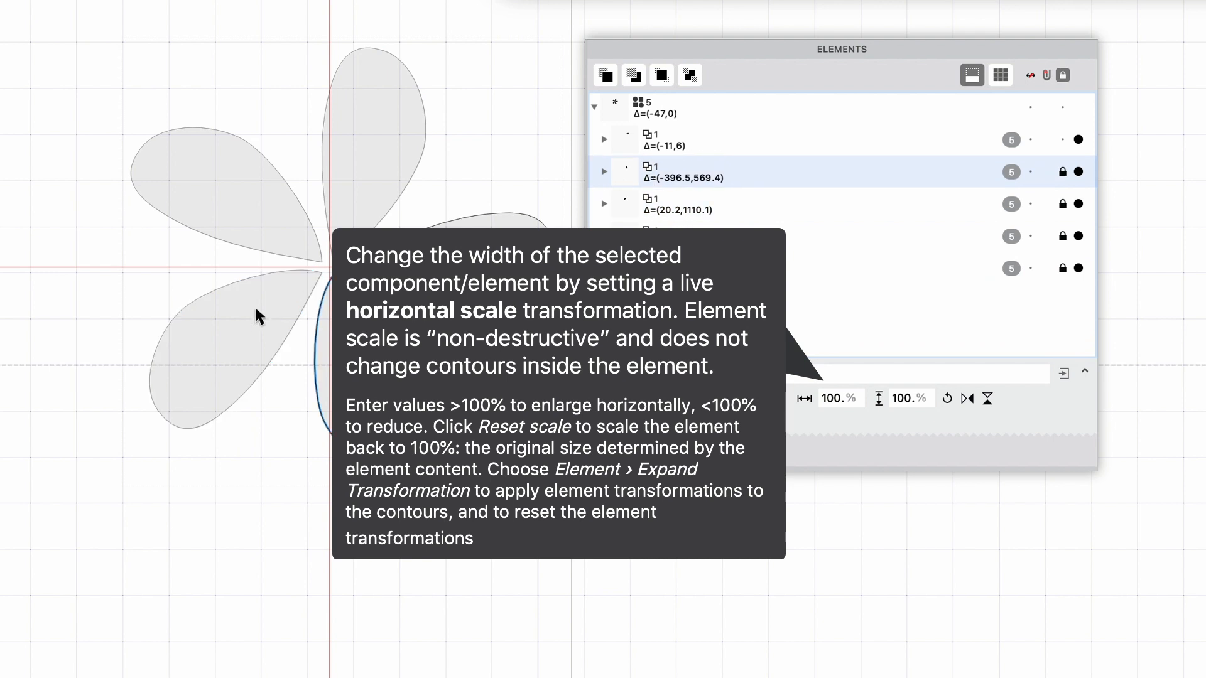
mouse_move(206, 421)
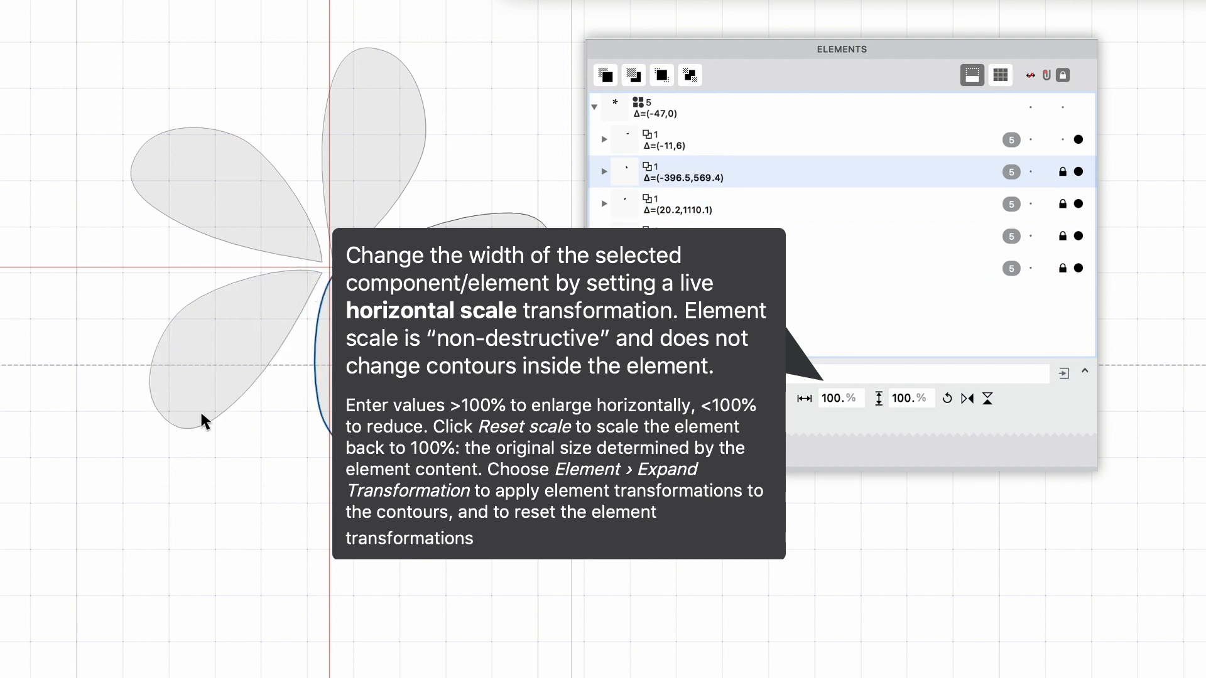
mouse_move(319, 307)
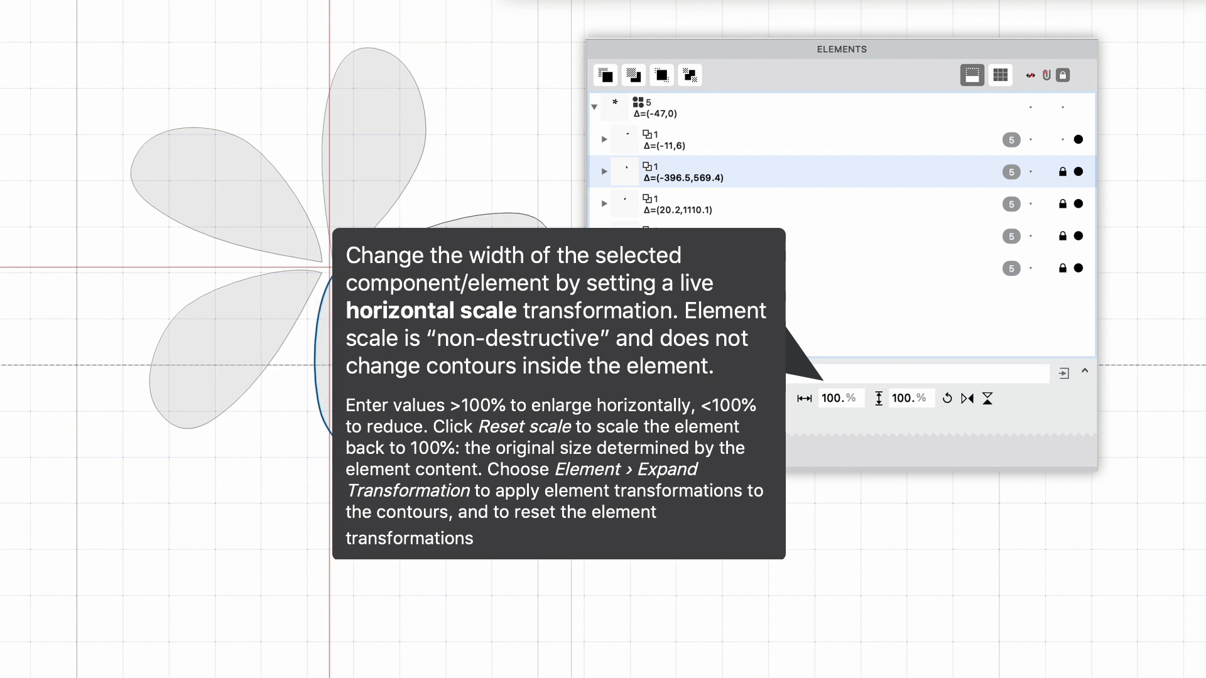
mouse_move(835, 422)
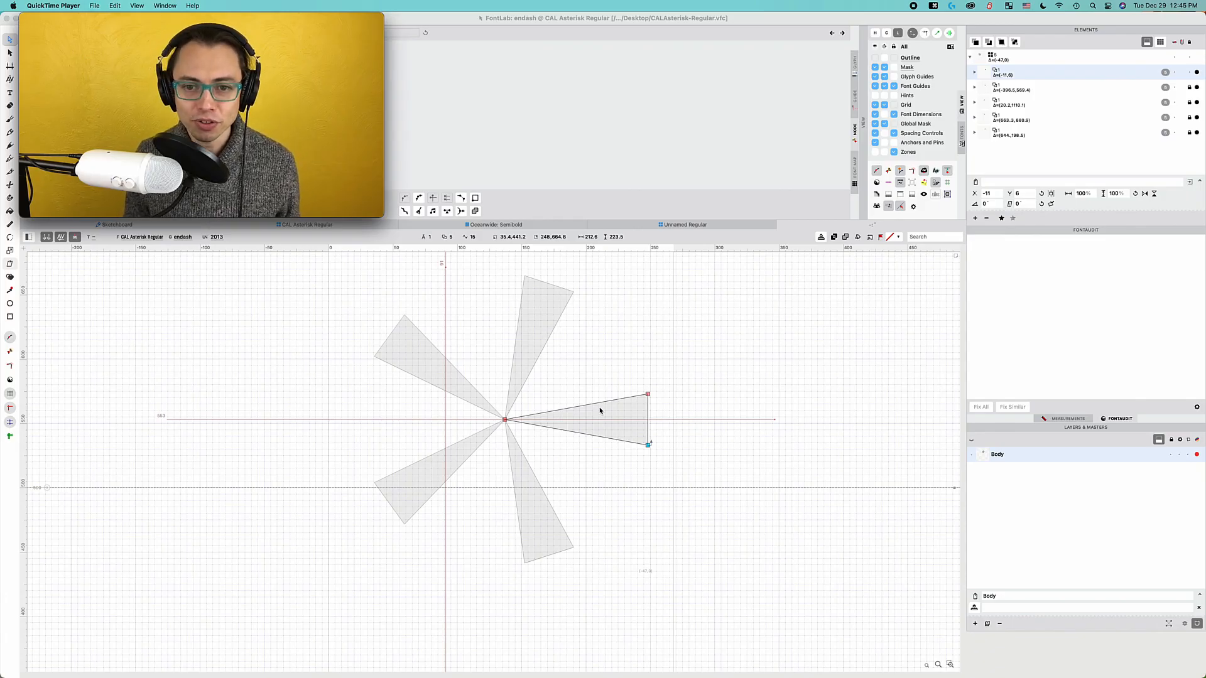
mouse_move(463, 105)
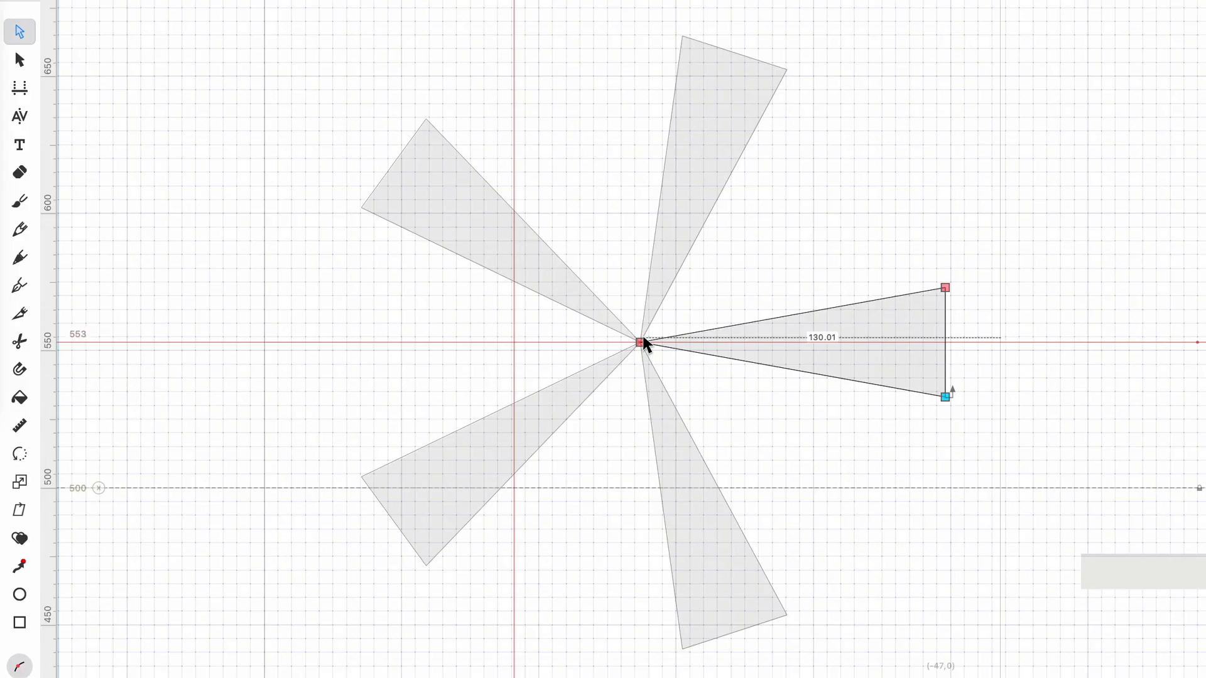
click(640, 340)
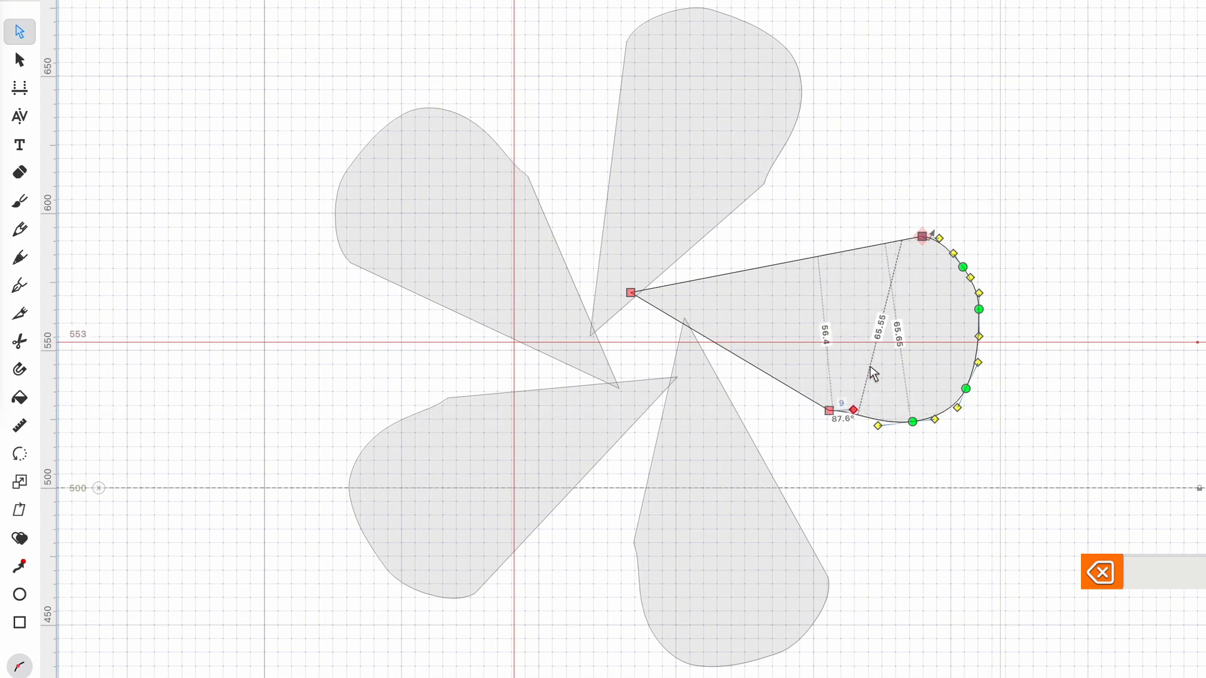
Select all nodes to clear the surplus points from the petal's rounded tip
key(cmd+a)
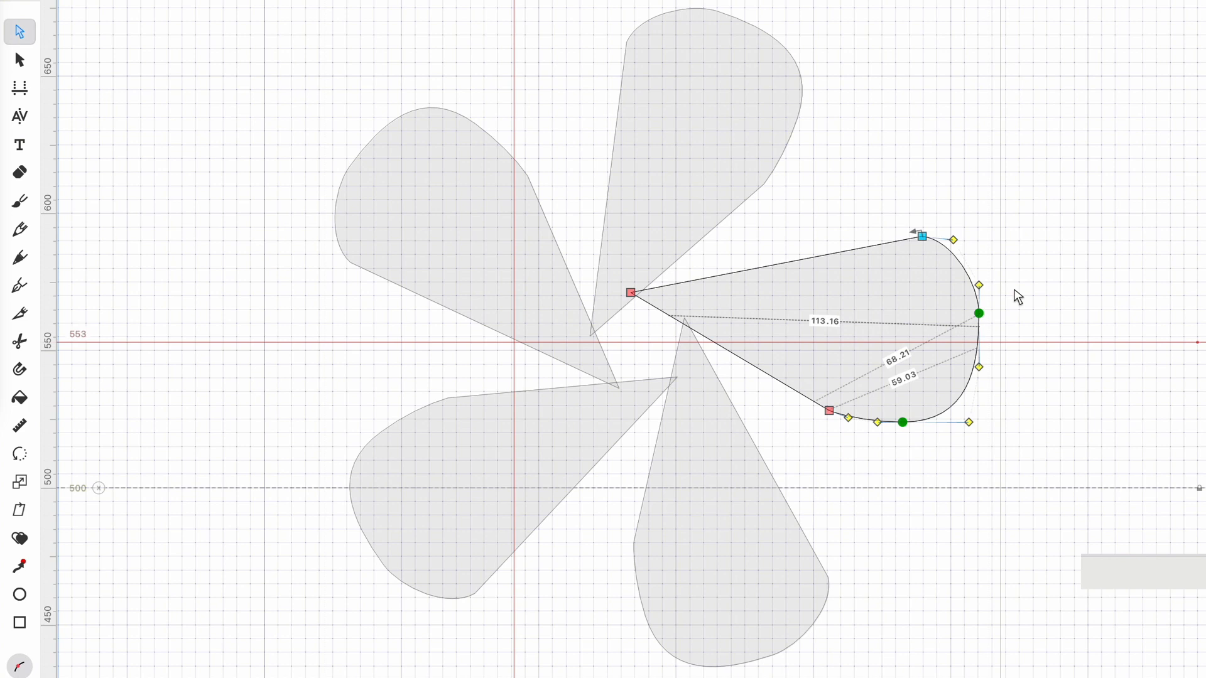
click(20, 454)
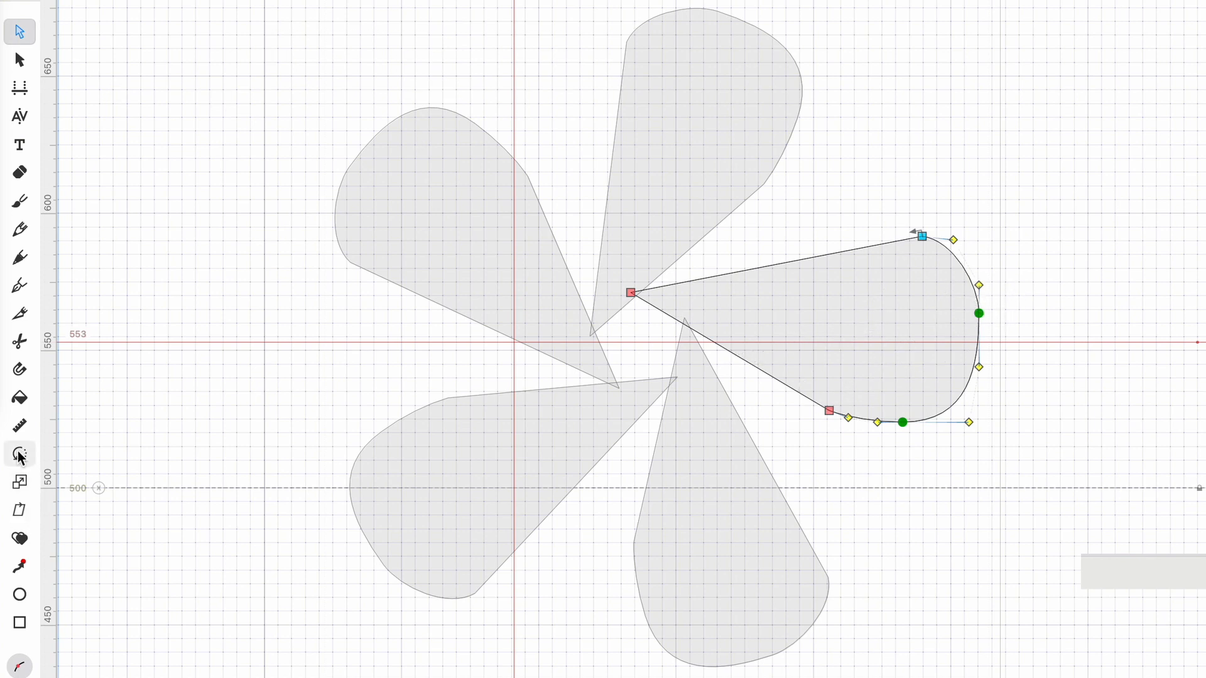